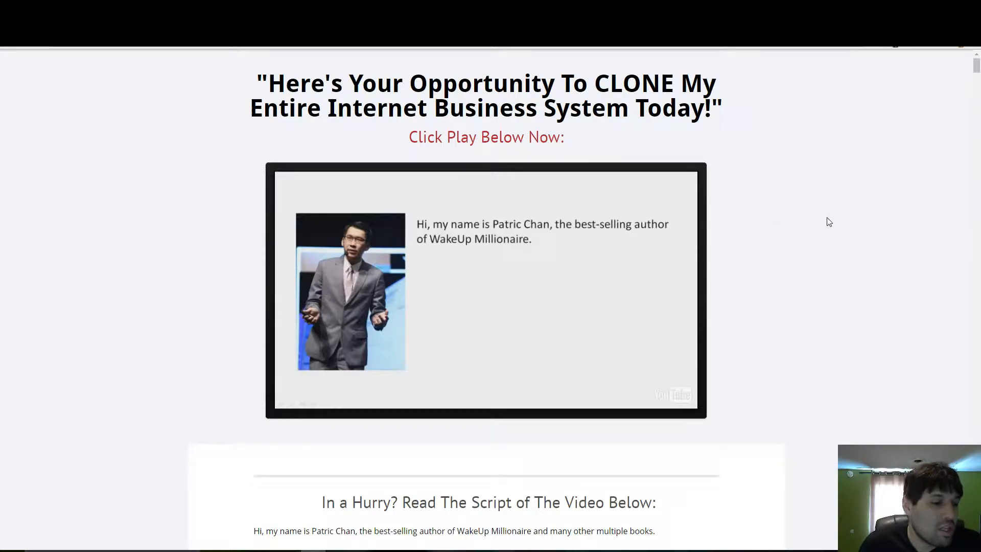
{"action": "scroll", "scroll_direction": "down", "scroll_amount": 3}
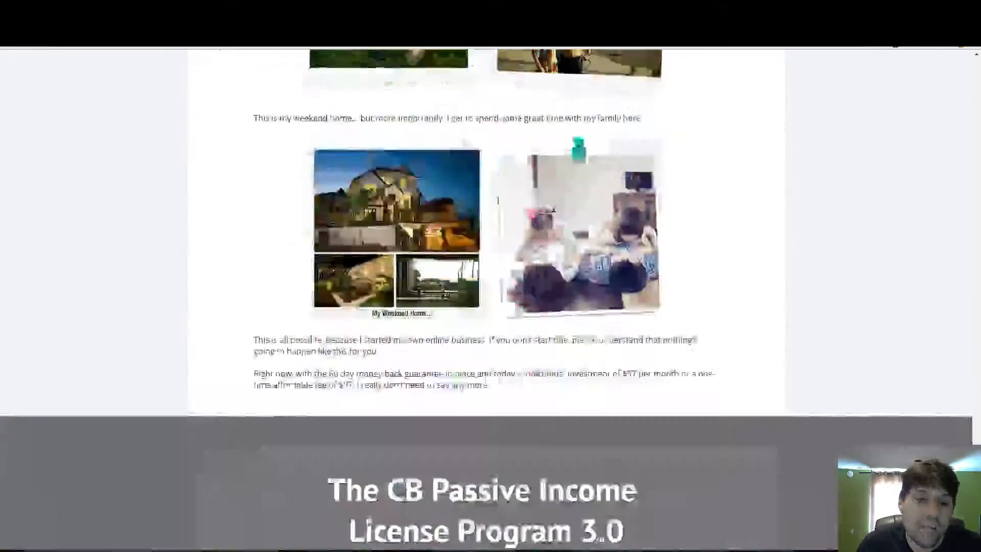
{"action": "scroll", "scroll_direction": "down", "scroll_amount": 3}
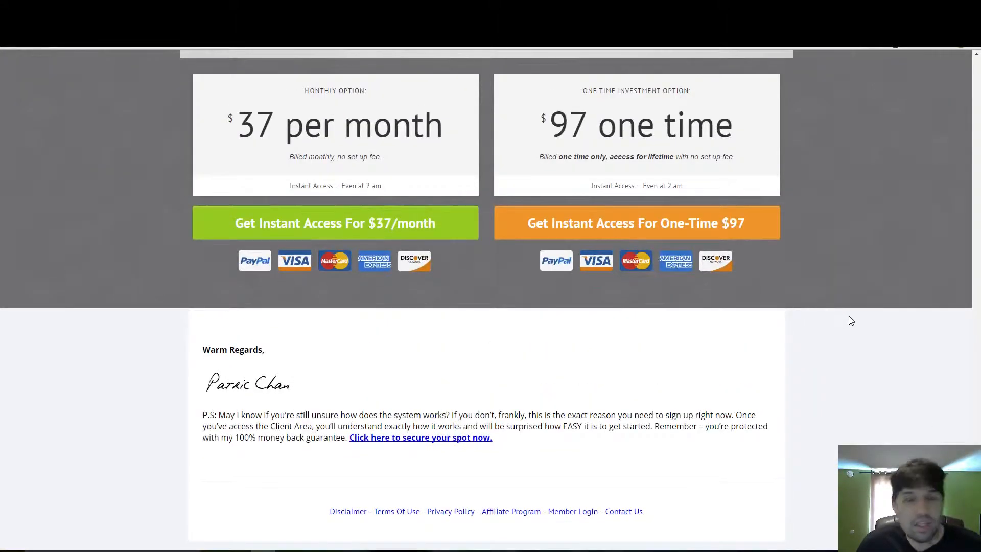